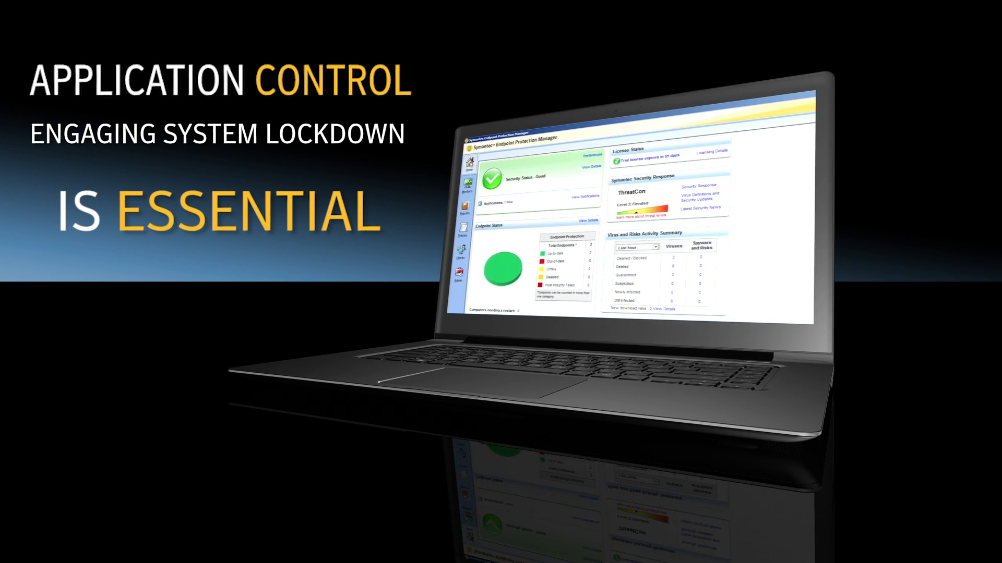
Bring up the command menu for the Golden_Image client computer.
right_click(405, 220)
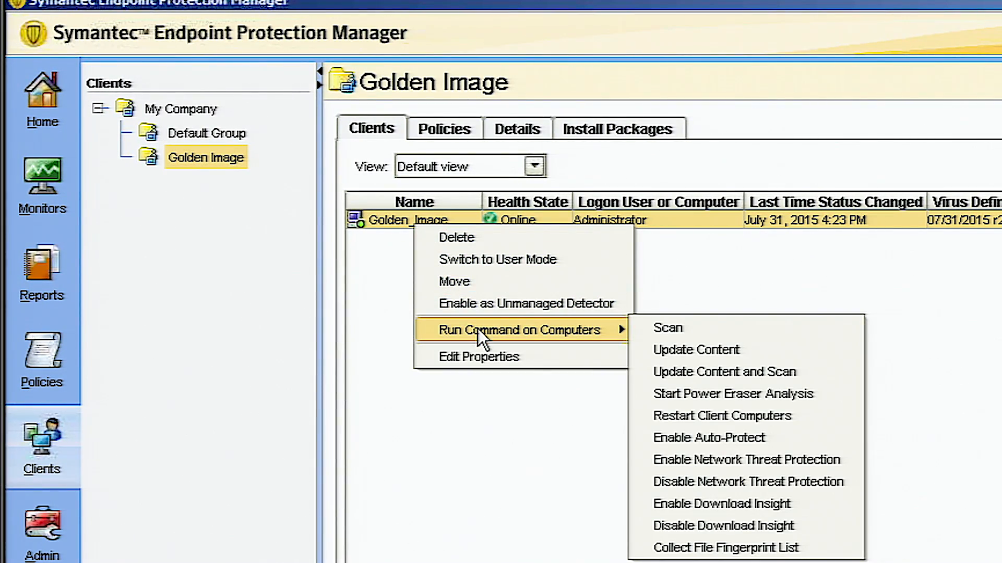
mouse_move(679, 355)
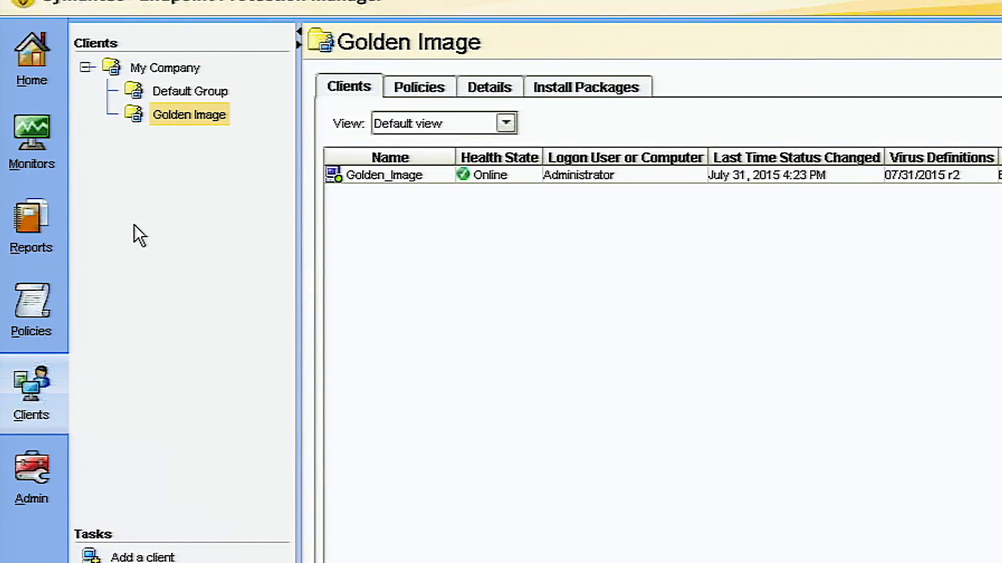
Enable System Lockdown on Default Group with the Fingerprint from Golden_Image list as the whitelist.
left_click(190, 91)
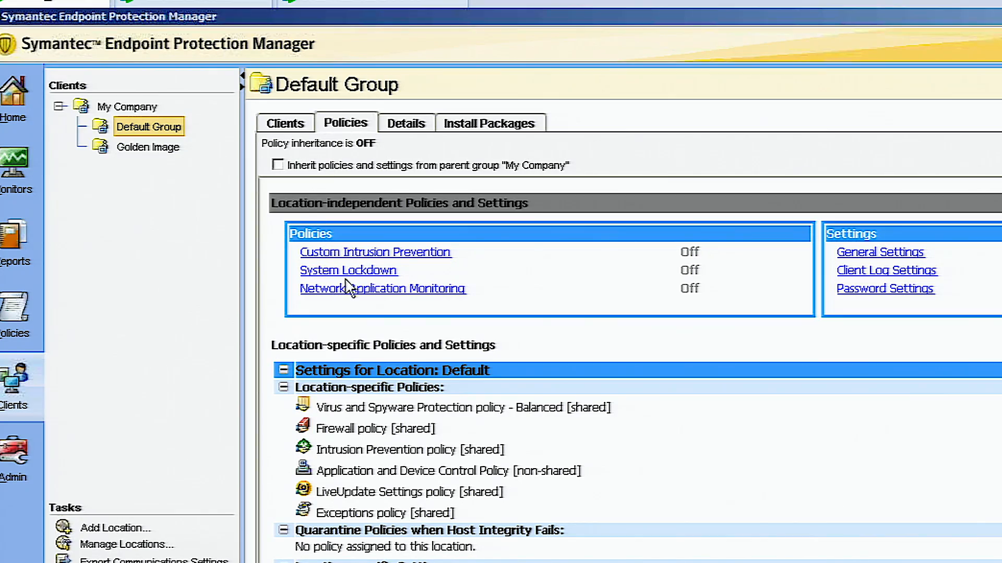
left_click(349, 271)
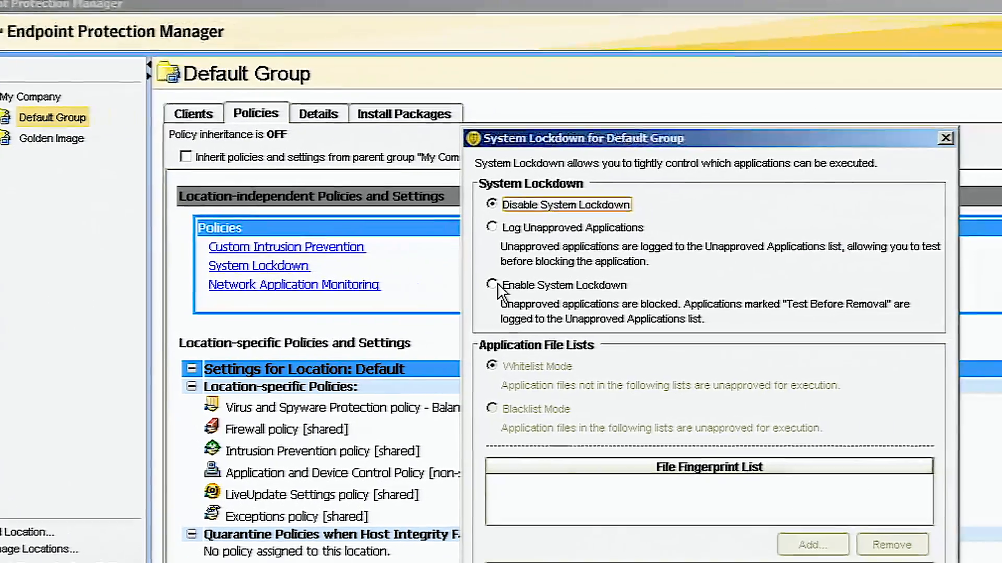
left_click(491, 285)
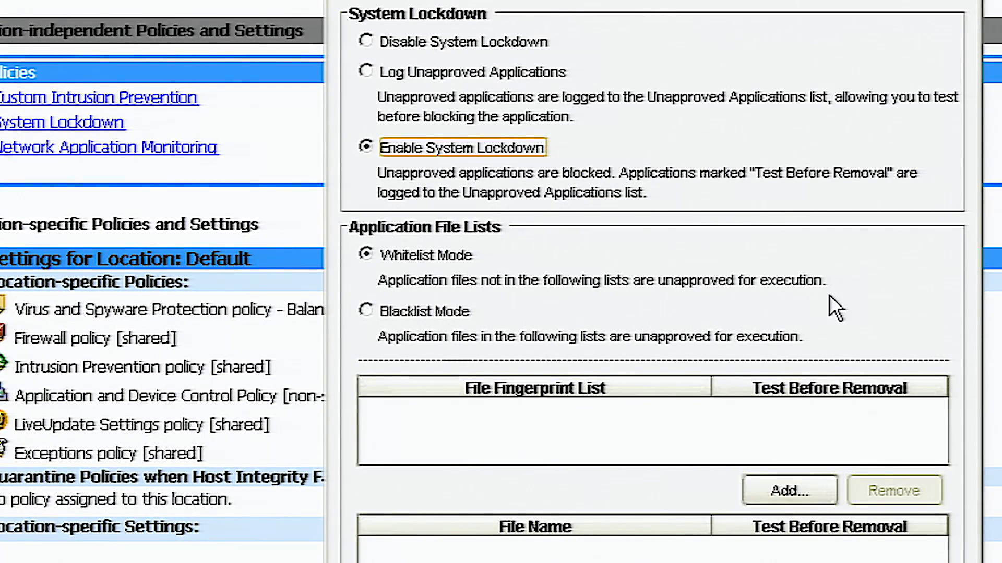
left_click(789, 490)
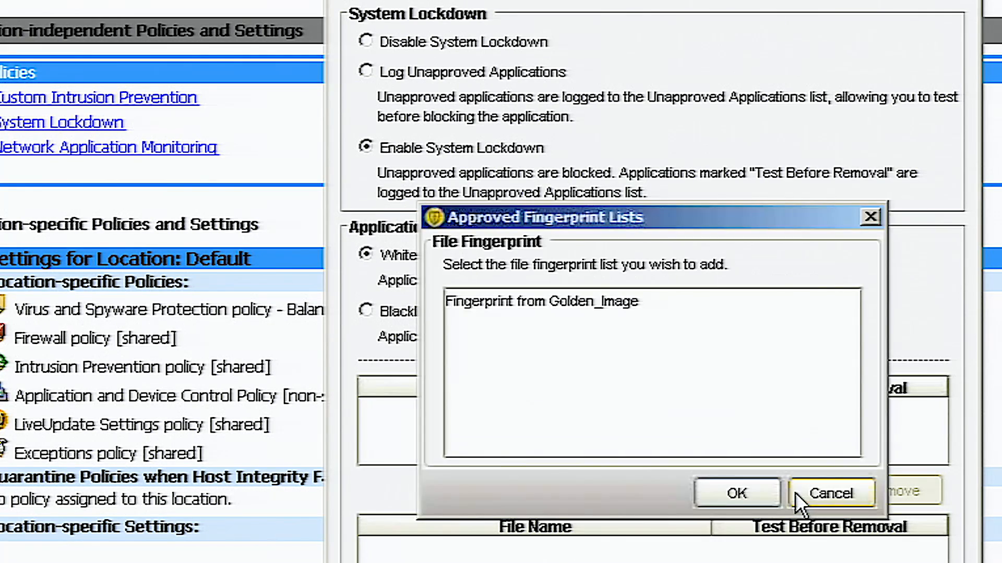
left_click(540, 300)
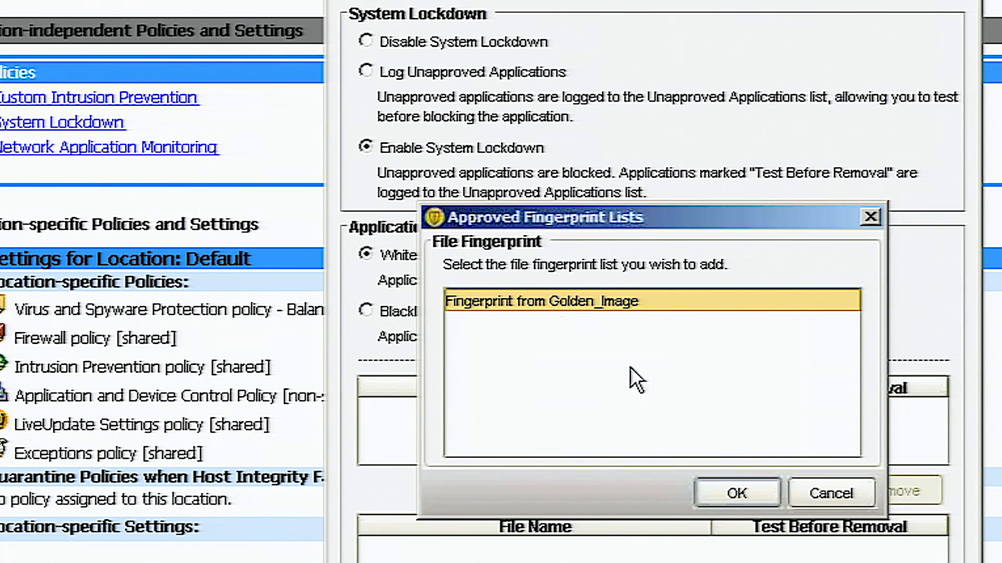
left_click(736, 493)
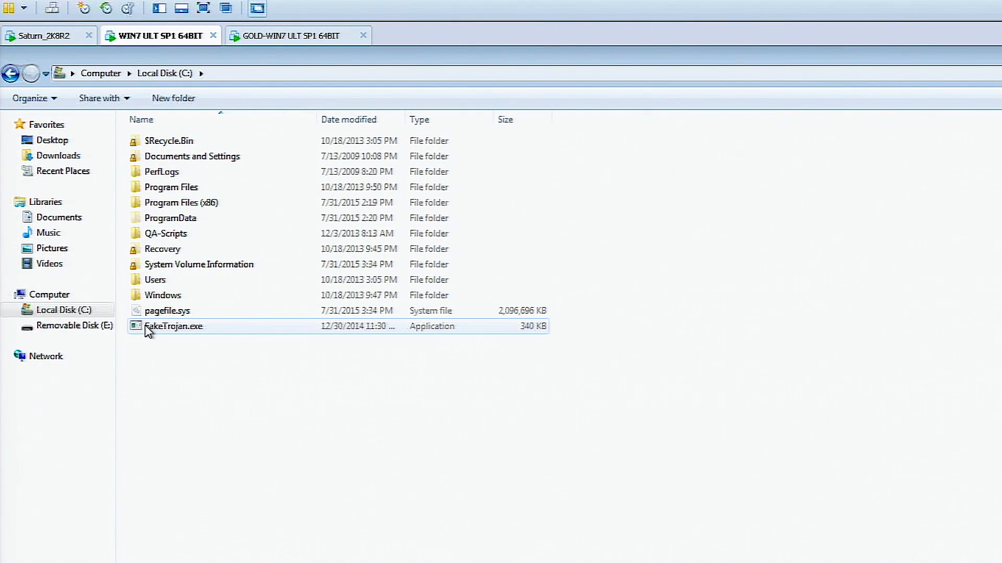
Run FakeTrojan.exe from Local Disk (C:) to verify the lockdown blocks it.
double_click(173, 327)
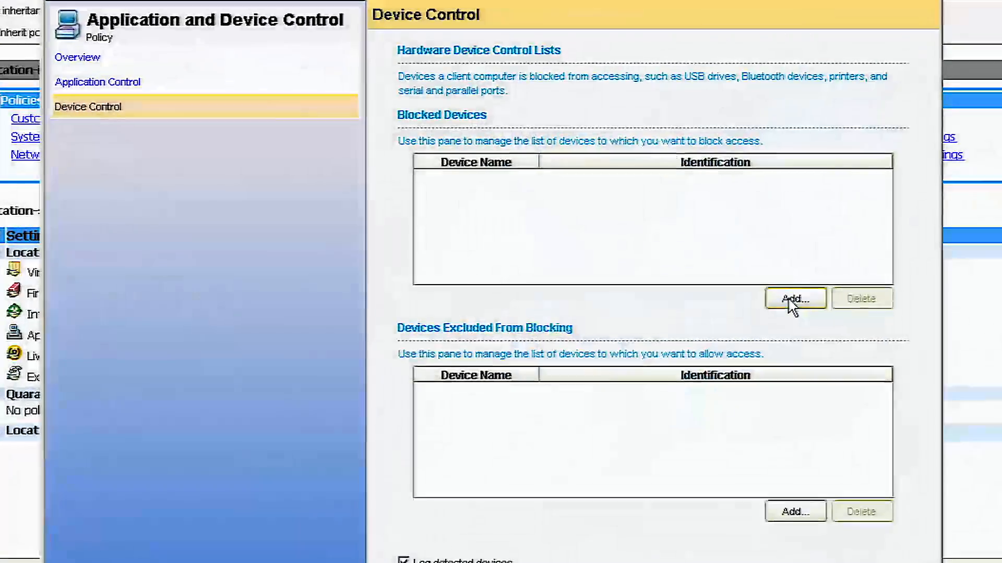
Add USB to the Blocked Devices list in Device Control.
left_click(795, 298)
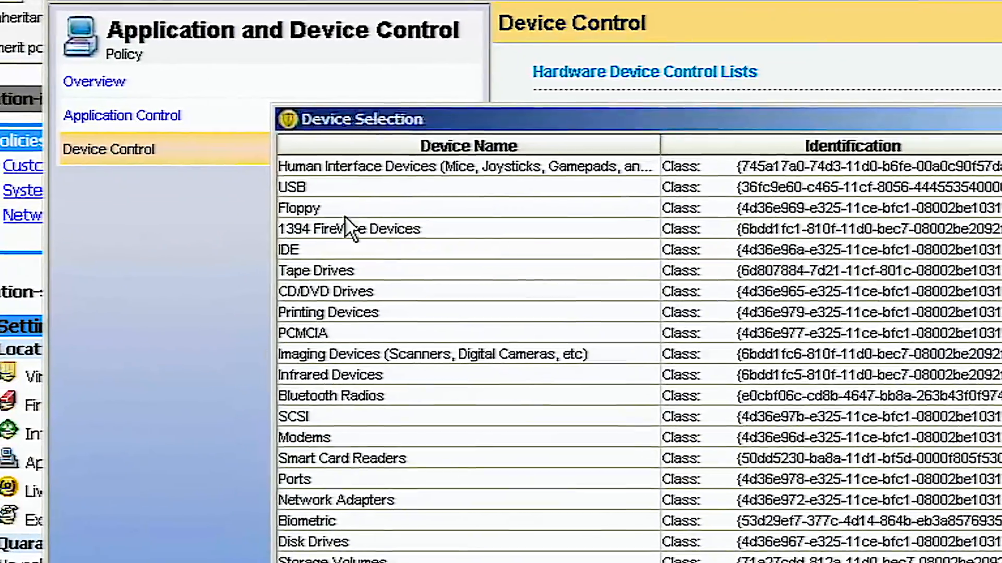
left_click(302, 187)
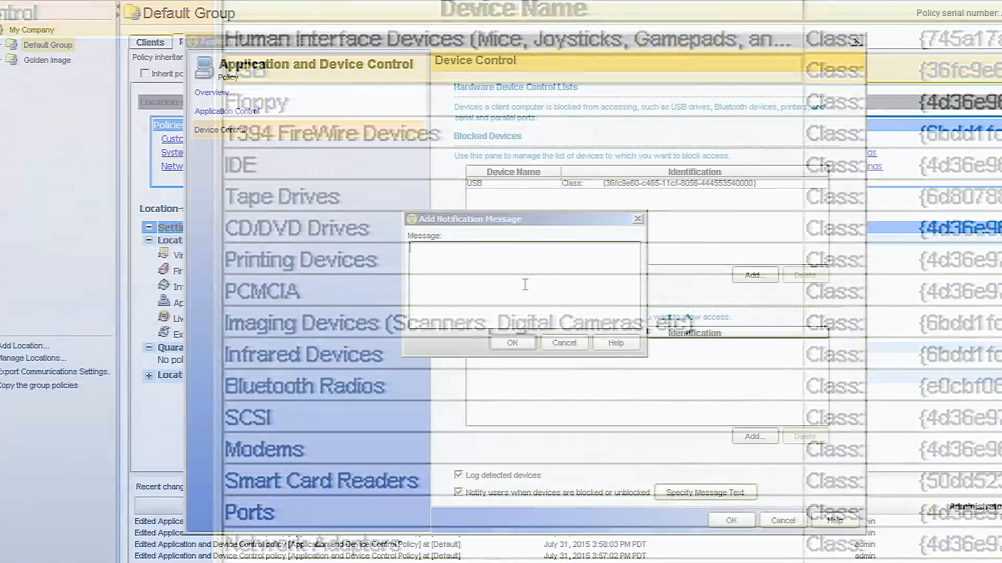
Enter the notification message "USB devices are blocked by policy".
type("USB de")
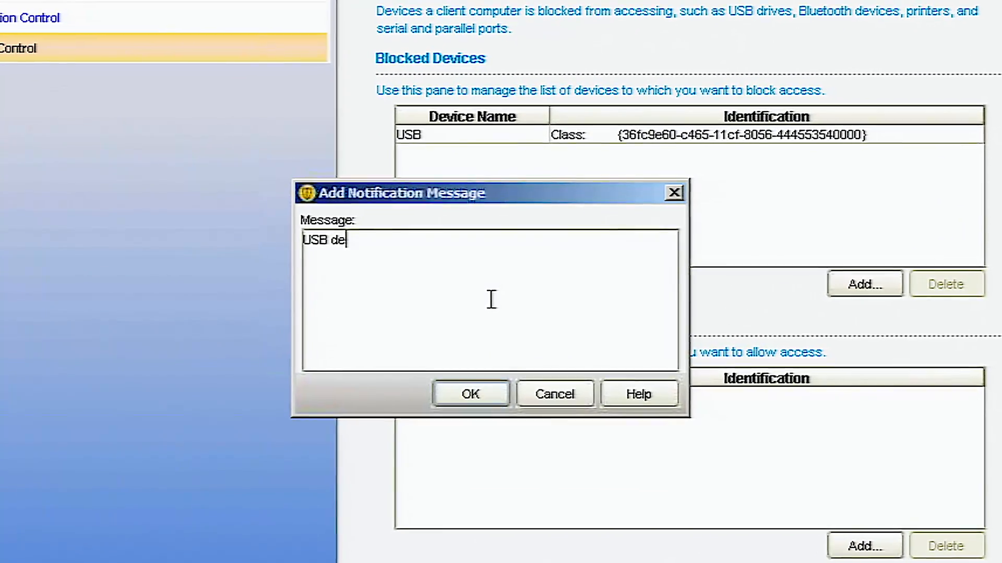
type("vices")
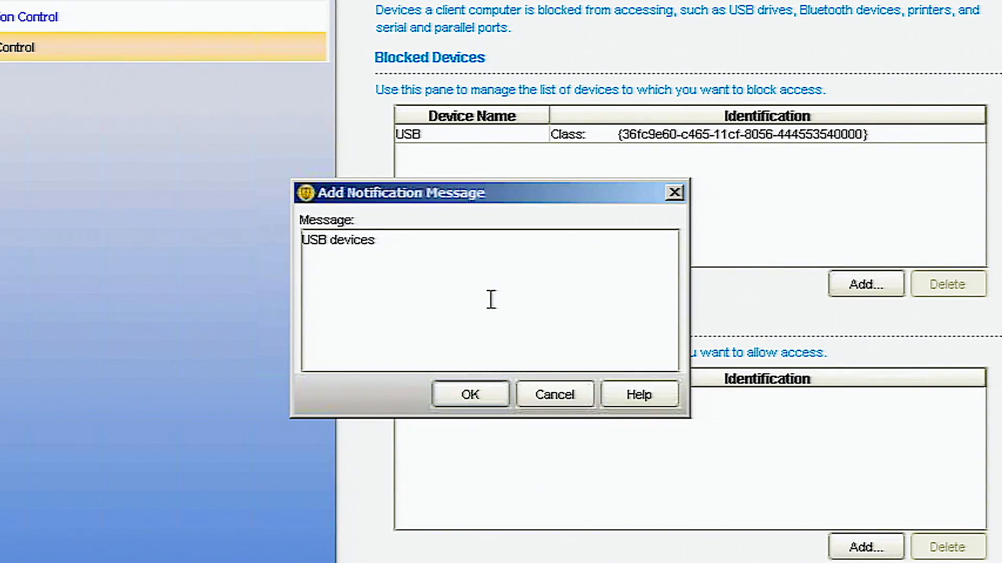
type("are bl")
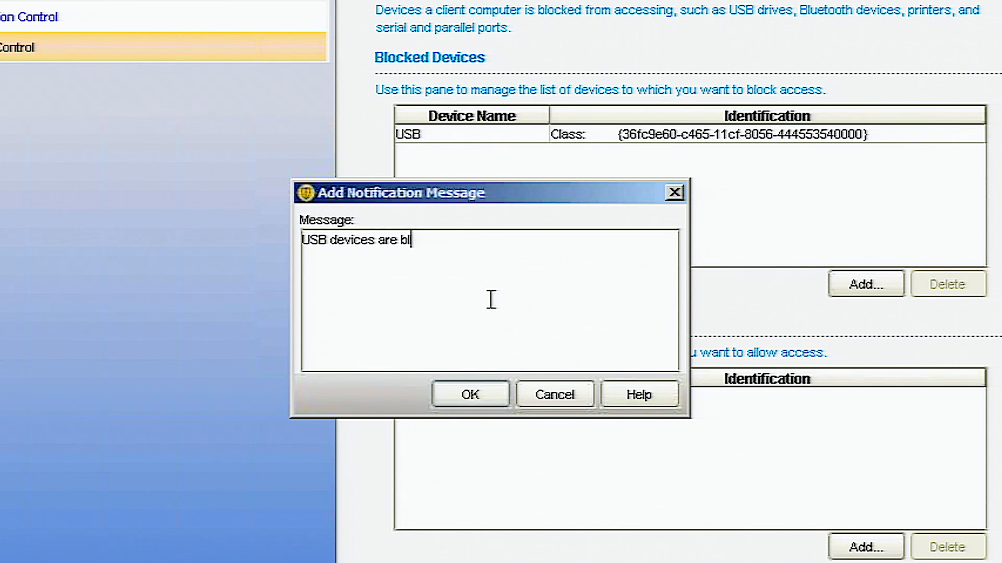
type("ocked by p")
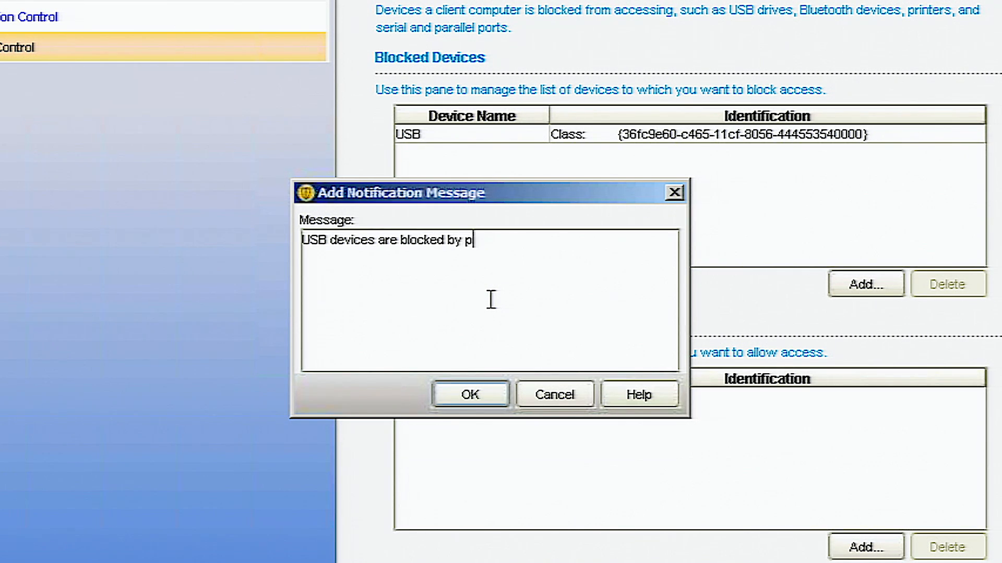
type("olicy")
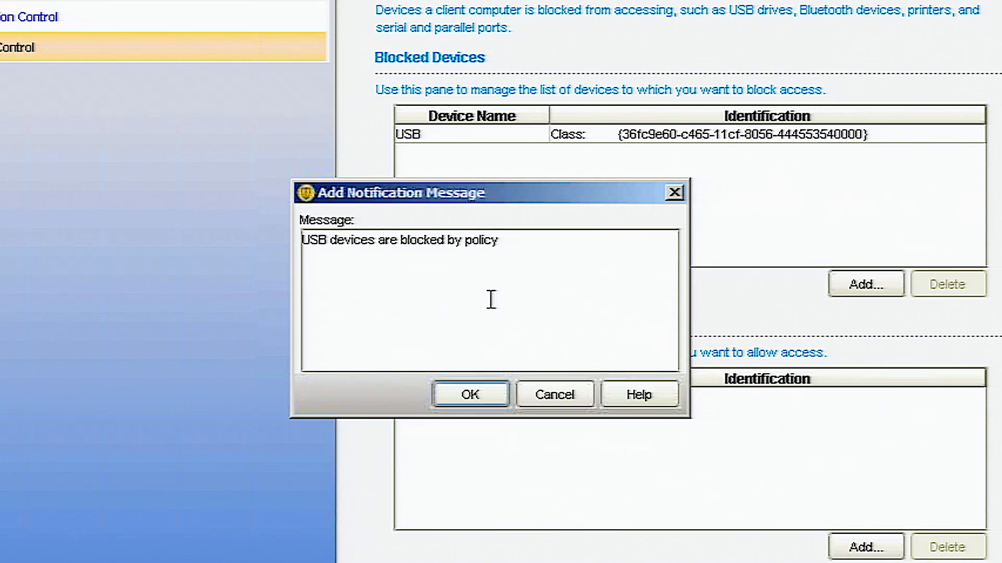